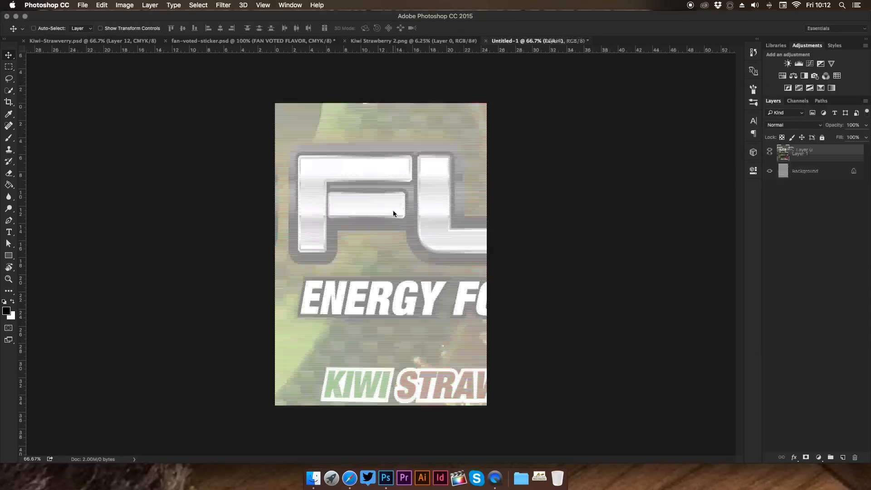
Fill the new canvas with a radial gradient, orange centre fading to olive green
left_click(331, 479)
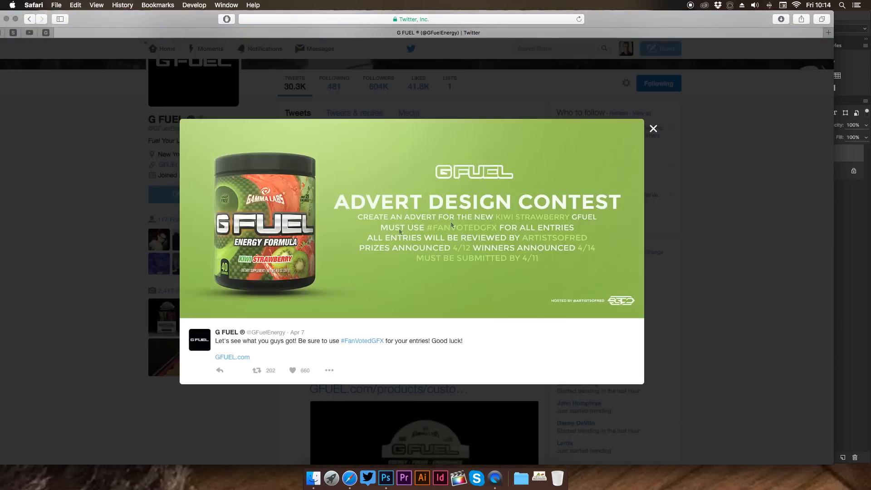
left_click(386, 478)
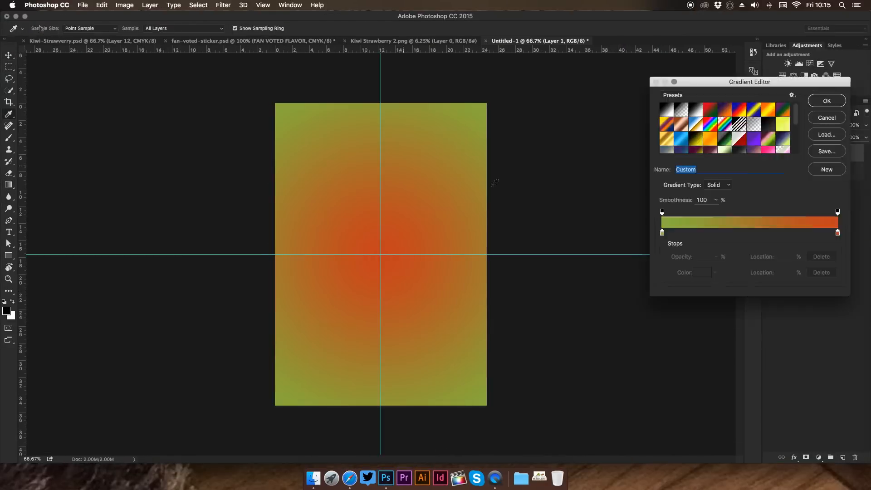
Paste and transform three G Fuel tubs with ellipse shadows, then adjust the backdrop's Hue/Saturation
left_click(826, 100)
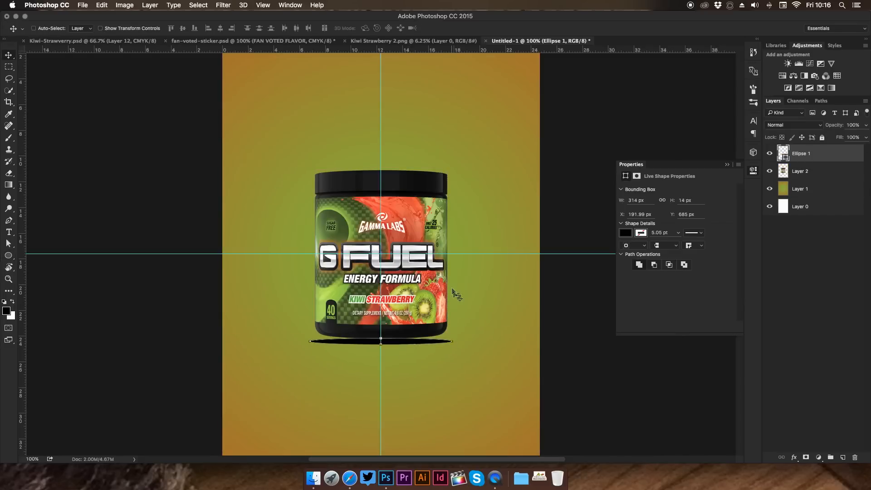
left_click(413, 41)
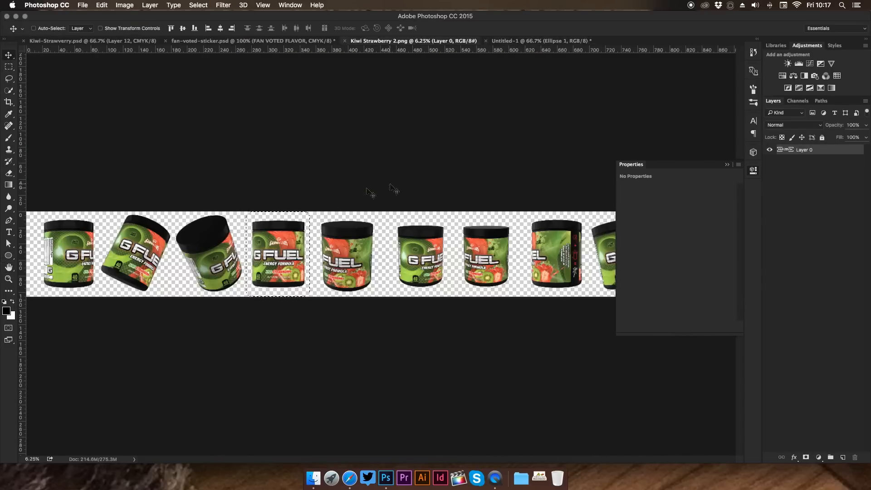
left_click(536, 41)
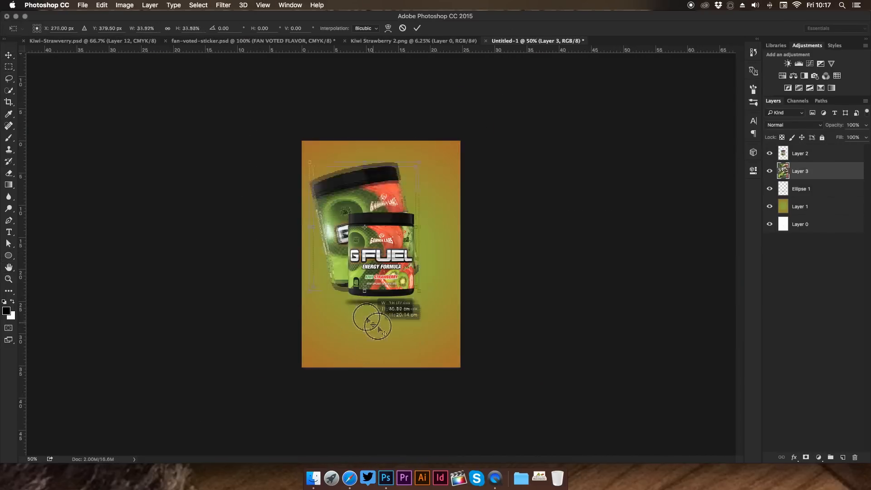
left_click(412, 41)
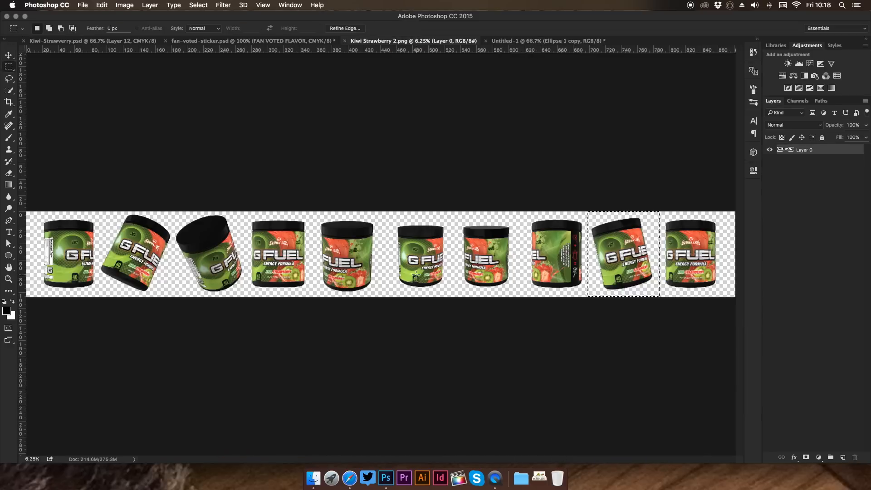
left_click(535, 40)
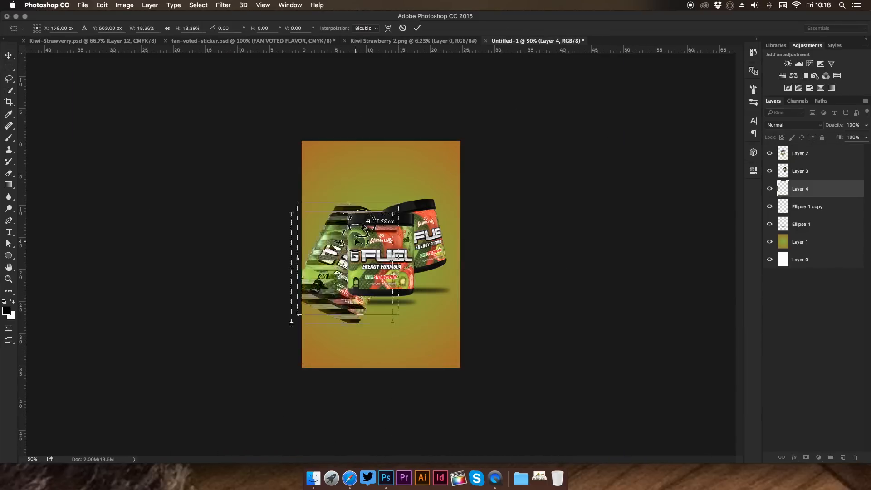
left_click(416, 28)
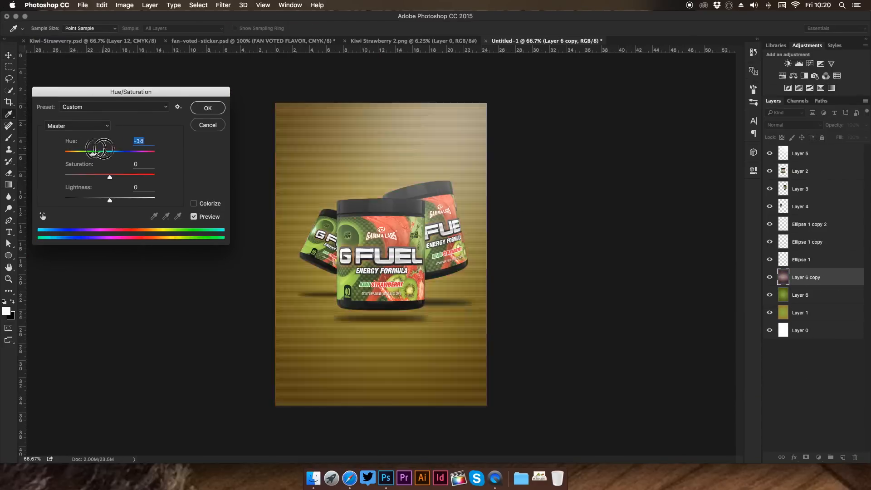
Turn the backdrop green, blur the side tubs and add the Fan Voted sticker over the KIWI STRAWBERRY title
left_click(207, 108)
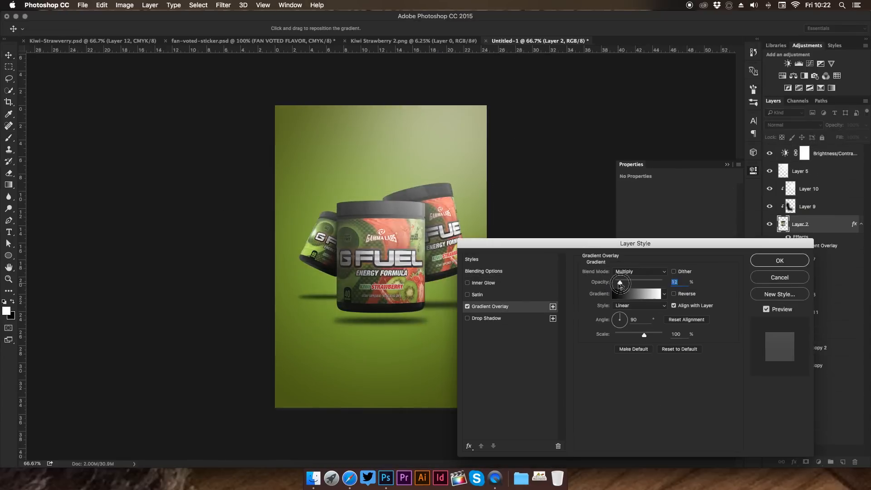
left_click(779, 260)
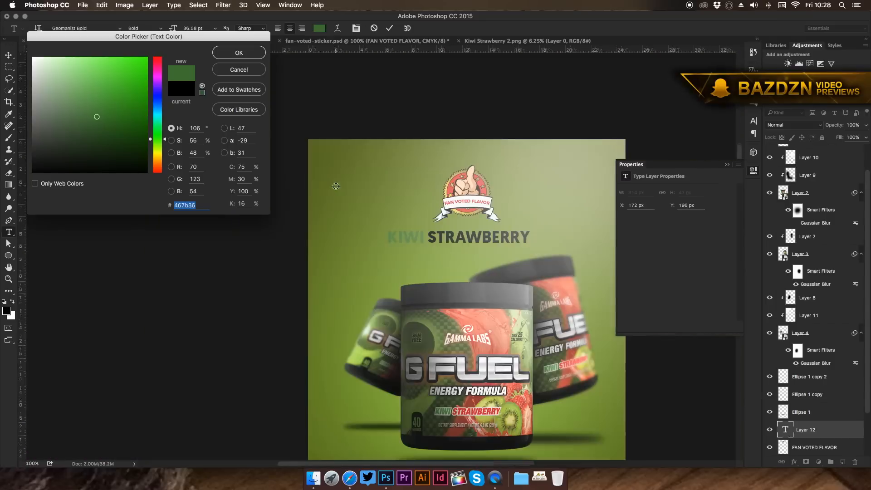
left_click(239, 53)
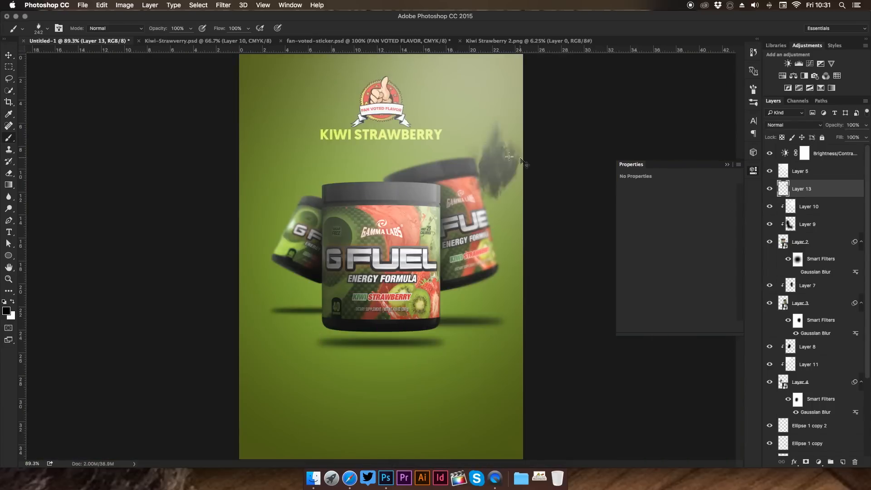
Recolour the title pale yellow-green, paint blurred red splashes and brighten the top with Brightness/Contrast
left_click(49, 28)
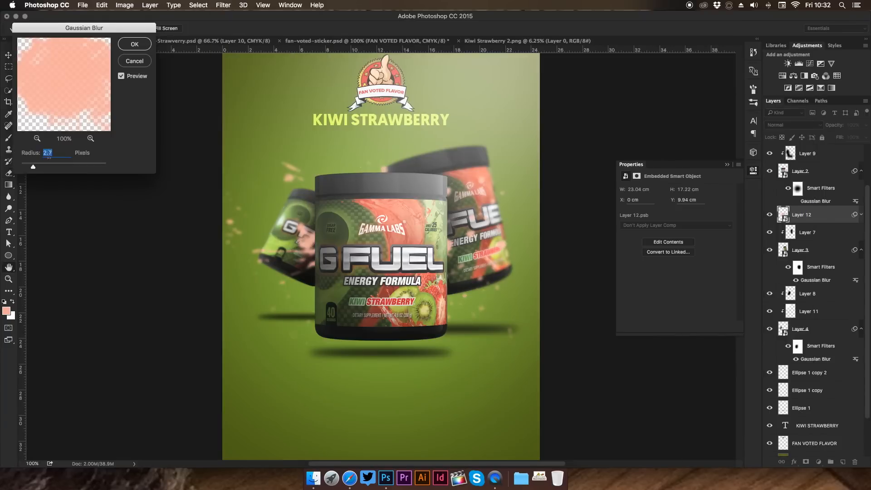
left_click(134, 44)
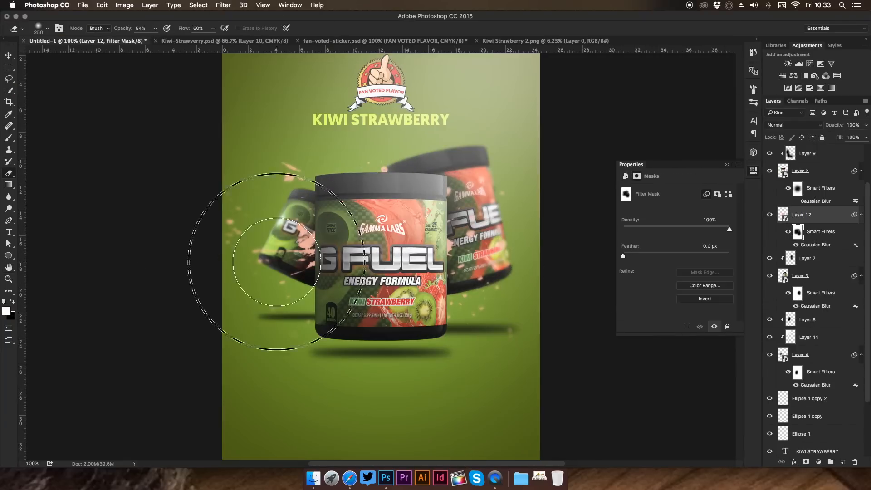
left_click(793, 124)
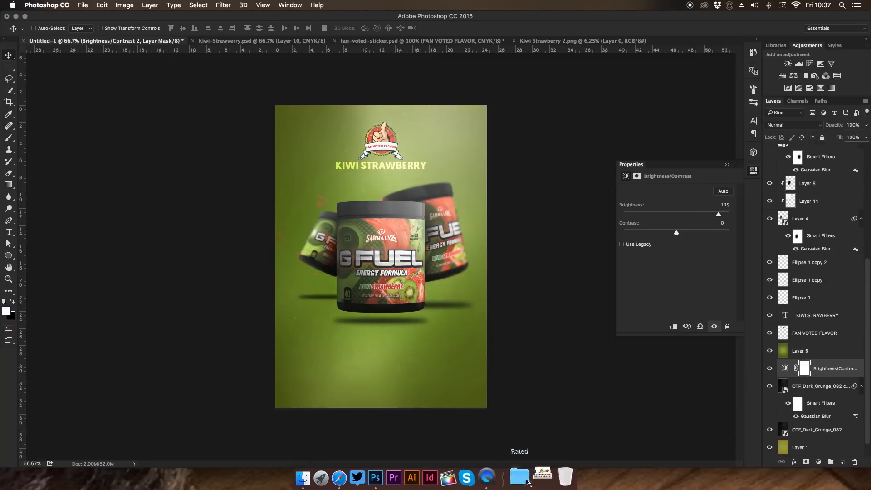
Add a lens flare and colour-split glitch slices to the tubs, then start a text line under the title
left_click(813, 400)
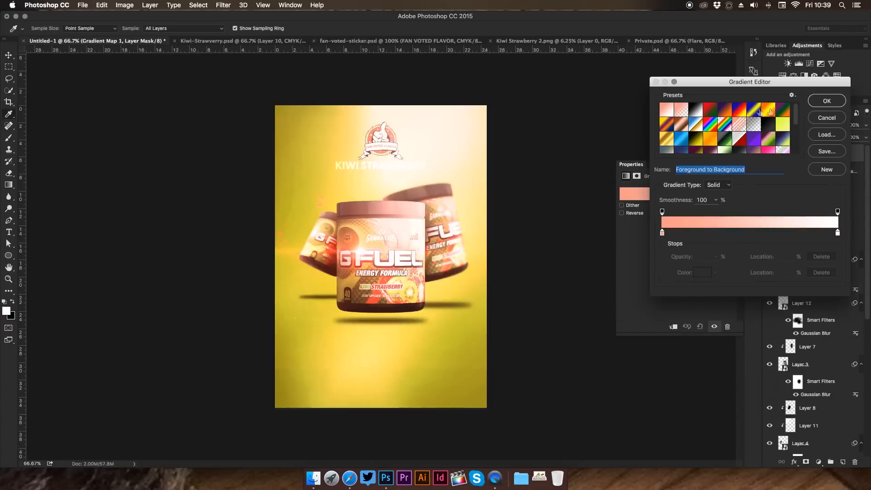
left_click(825, 101)
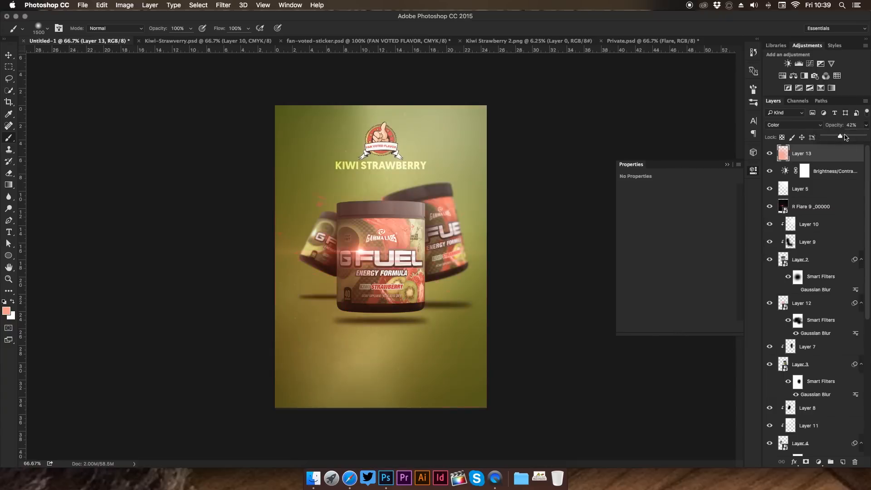
left_click(811, 206)
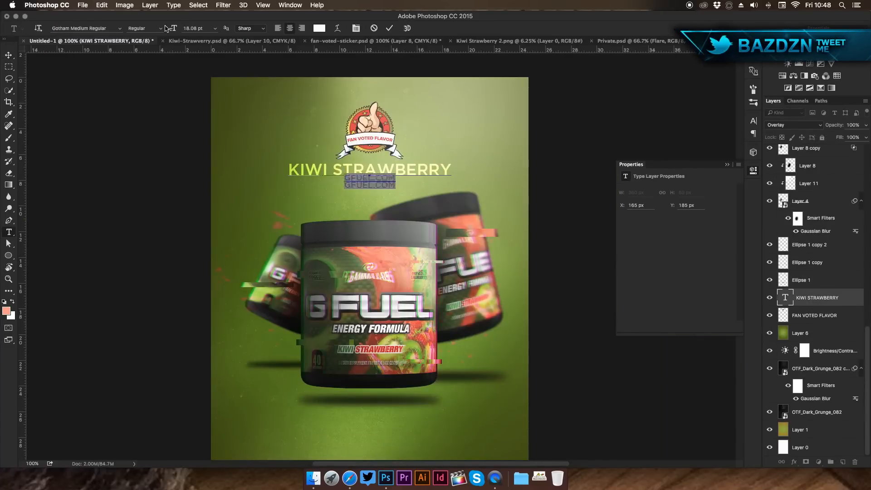
Finish the GFUEL.COM line and add a black-to-transparent 90° Gradient Fill darkening the poster's bottom
left_click(9, 55)
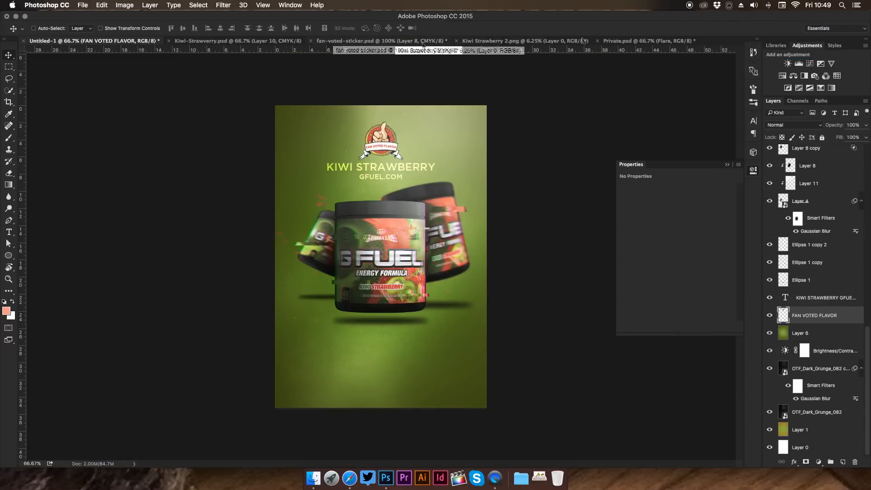
left_click(628, 41)
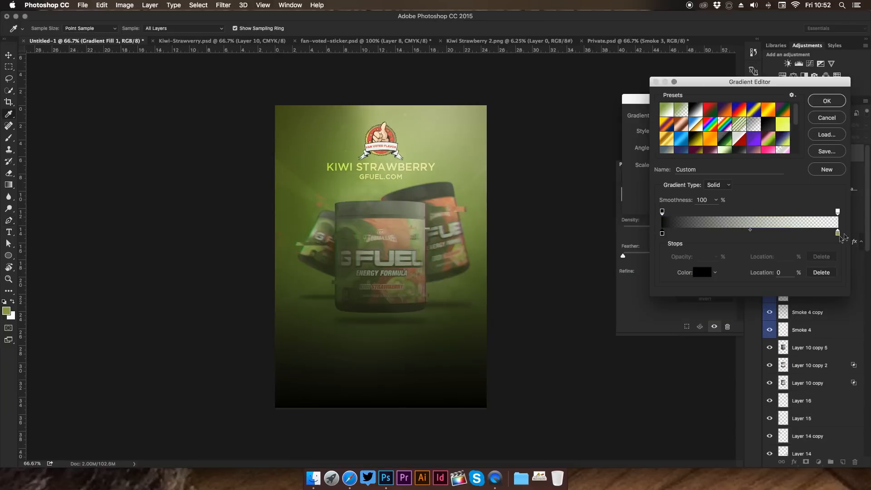
left_click(826, 100)
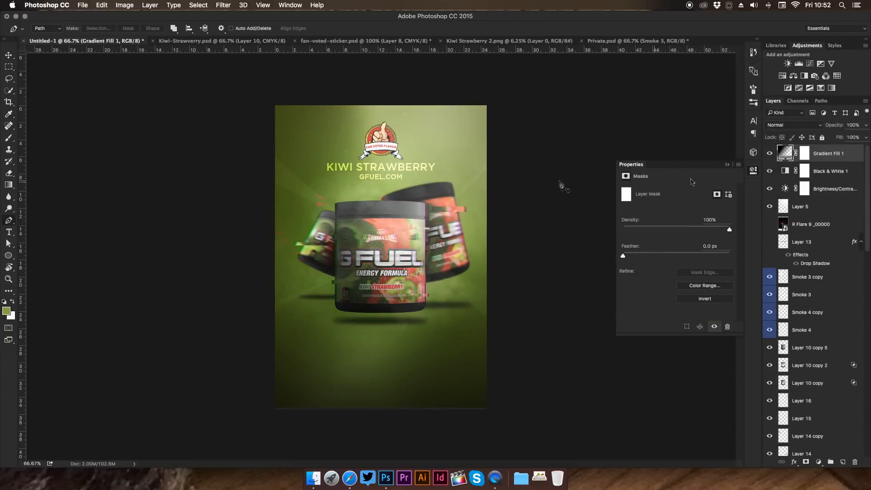
double_click(785, 153)
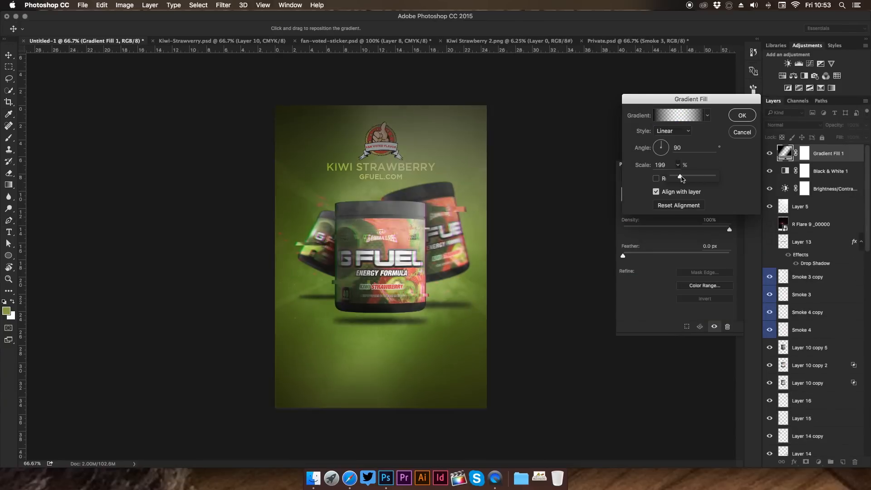